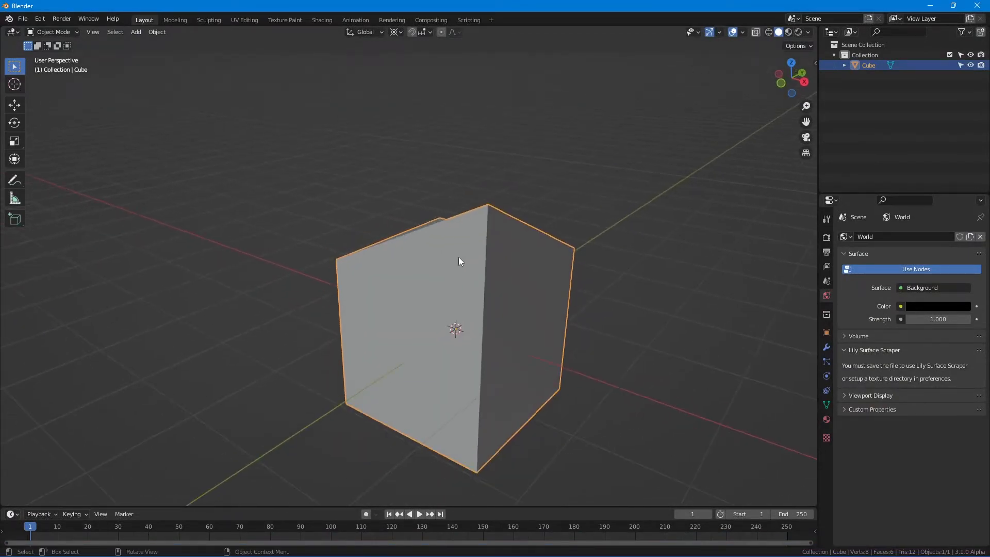
Step: Switch from the Blender cube scene over to the distorted cube in Maya
key(Tab)
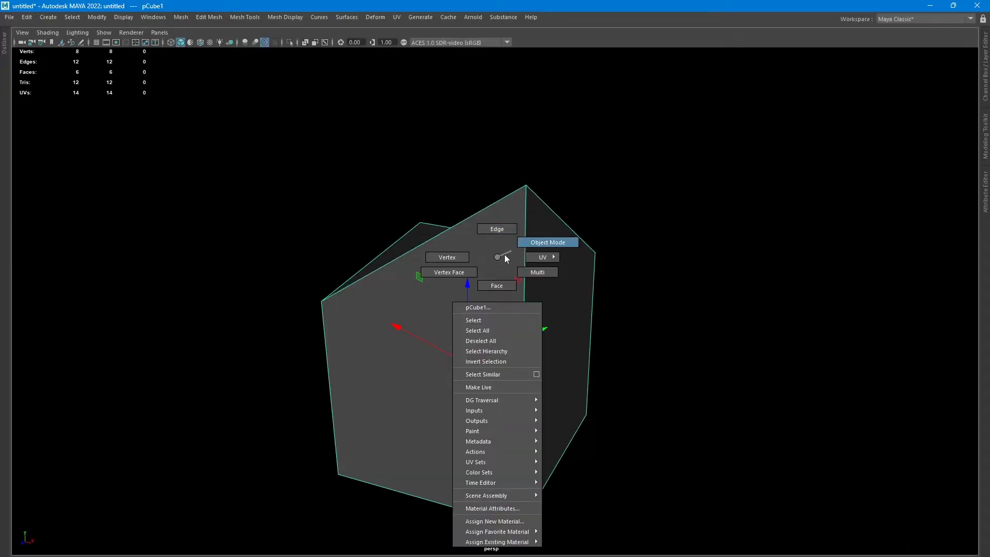
Step: Choose Vertex mode on the Maya cube, then bring up the open-windows switcher
click(447, 257)
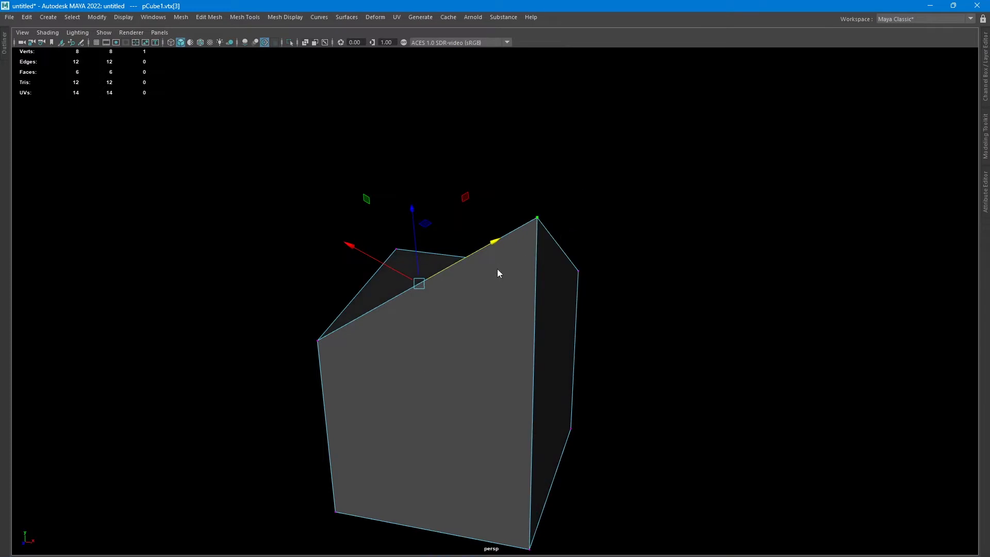
key(alt+tab)
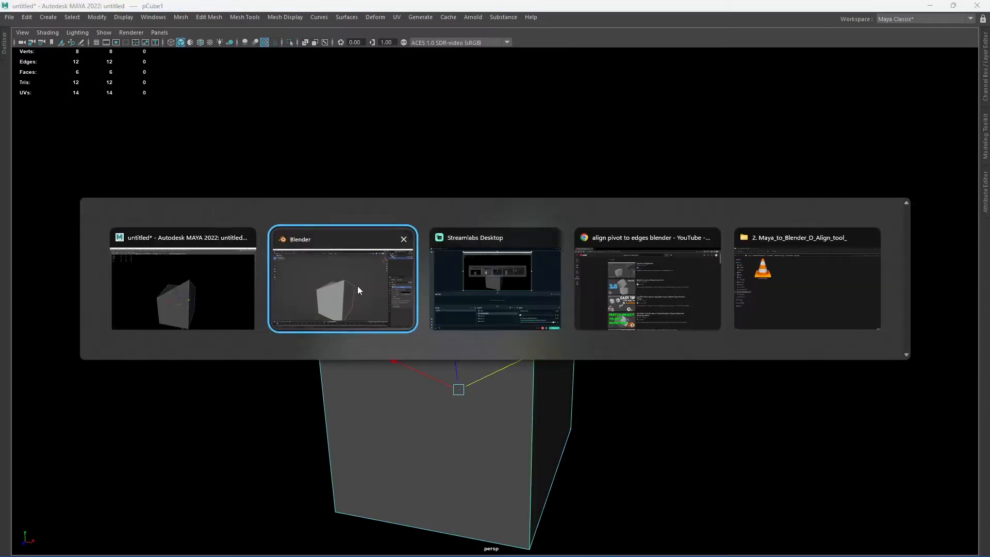
Step: Check the YouTube results on aligning pivots to edges, then bring Blender back in front
click(341, 279)
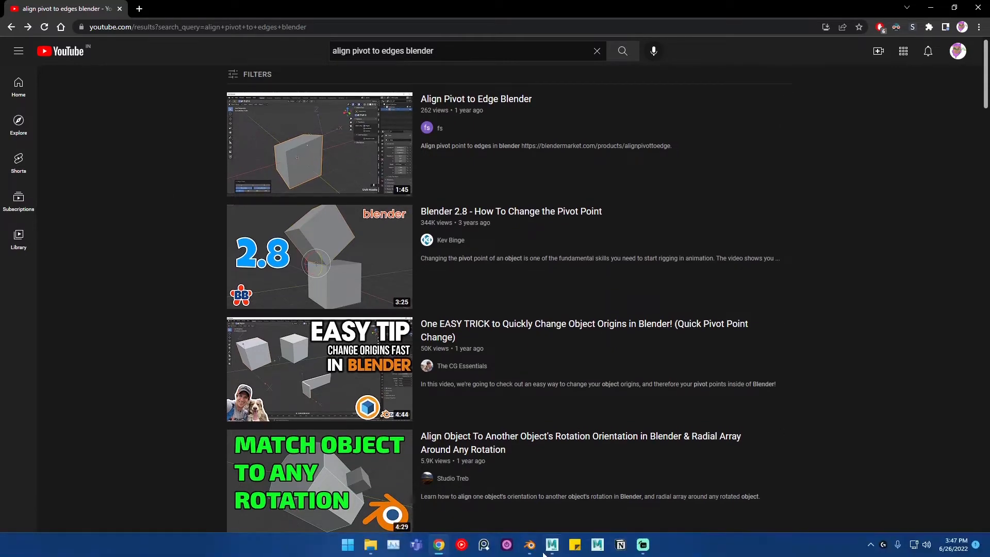
click(550, 544)
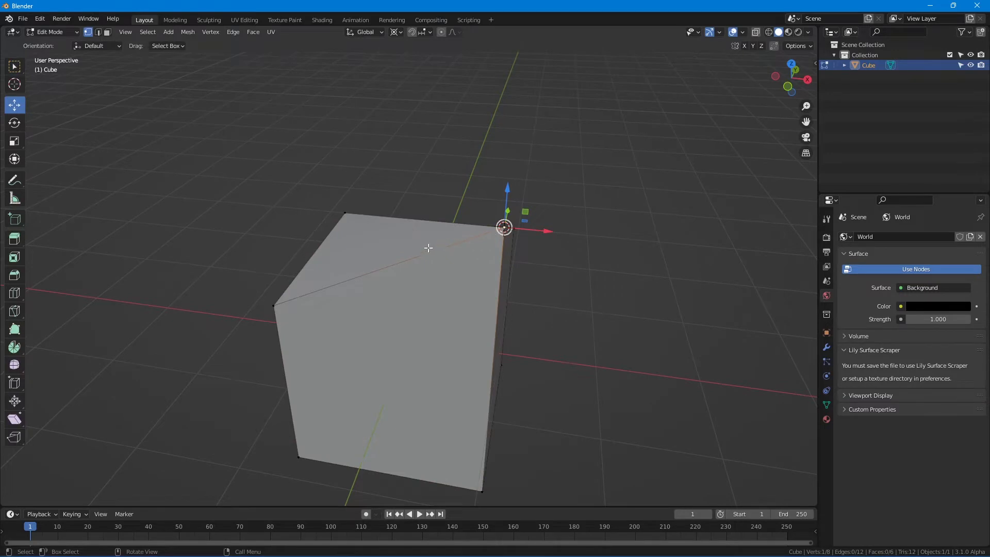
mouse_move(427, 134)
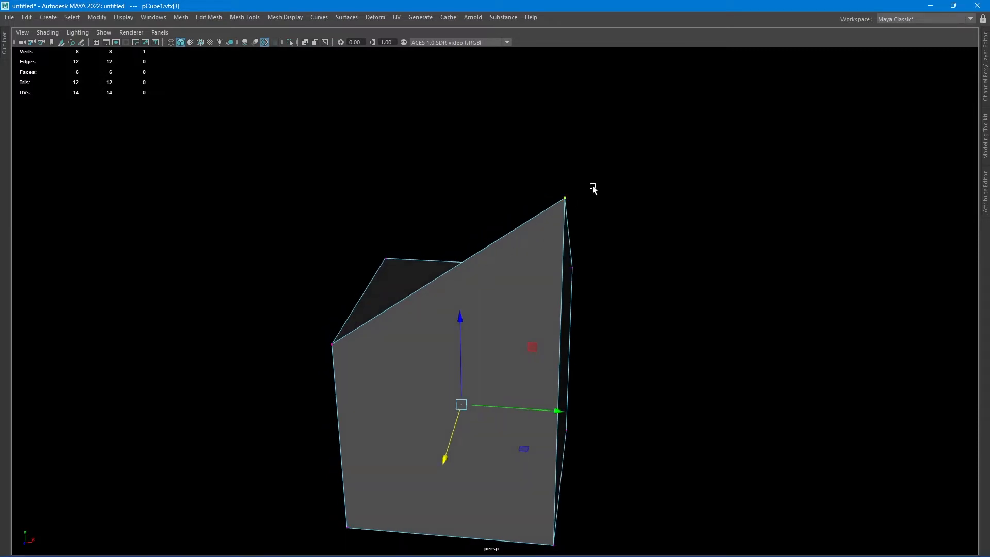
Step: Return from Maya to Blender to begin sliding the corner vertex along its edge
key(alt+tab)
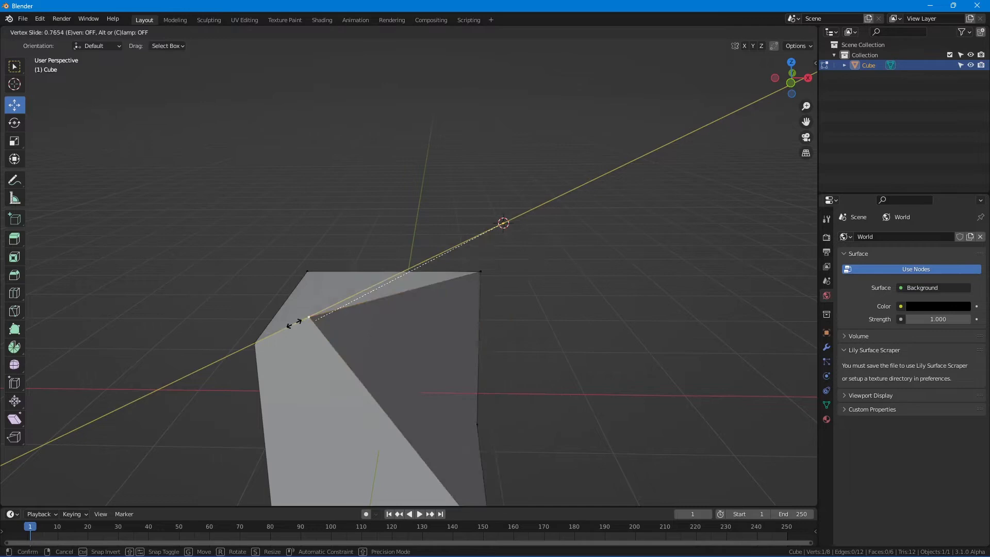
Step: Go back to Maya's cube after the vertex slide in Blender
key(alt+tab)
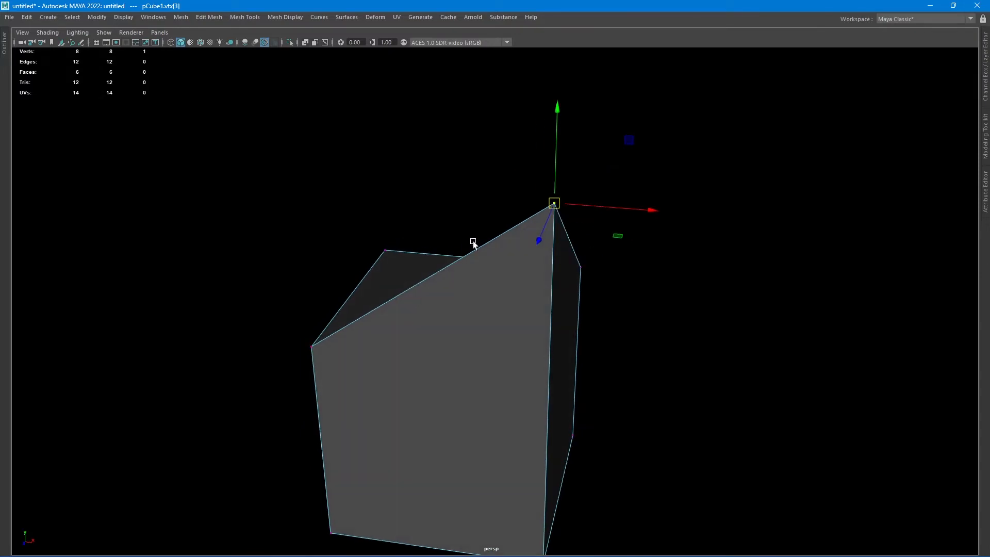
mouse_move(506, 238)
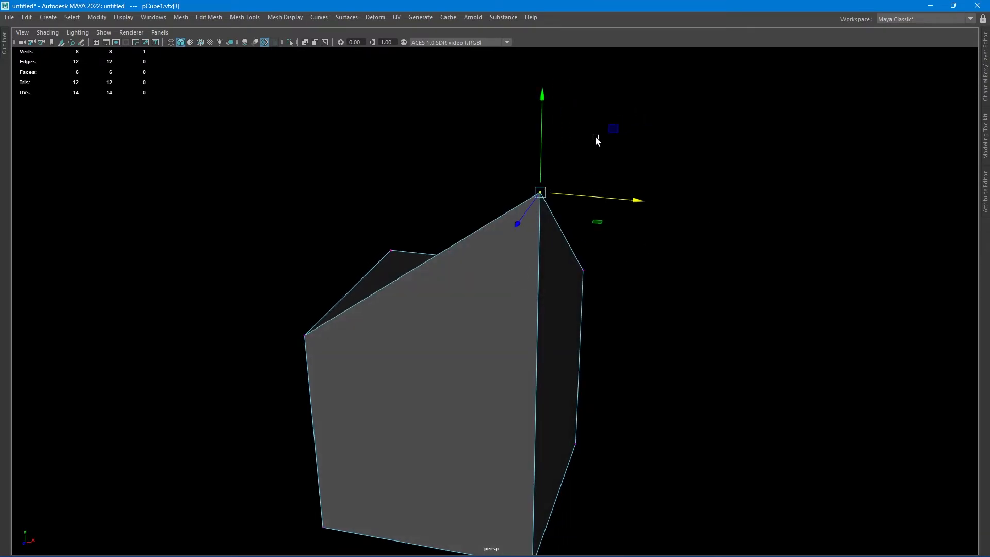
mouse_move(570, 194)
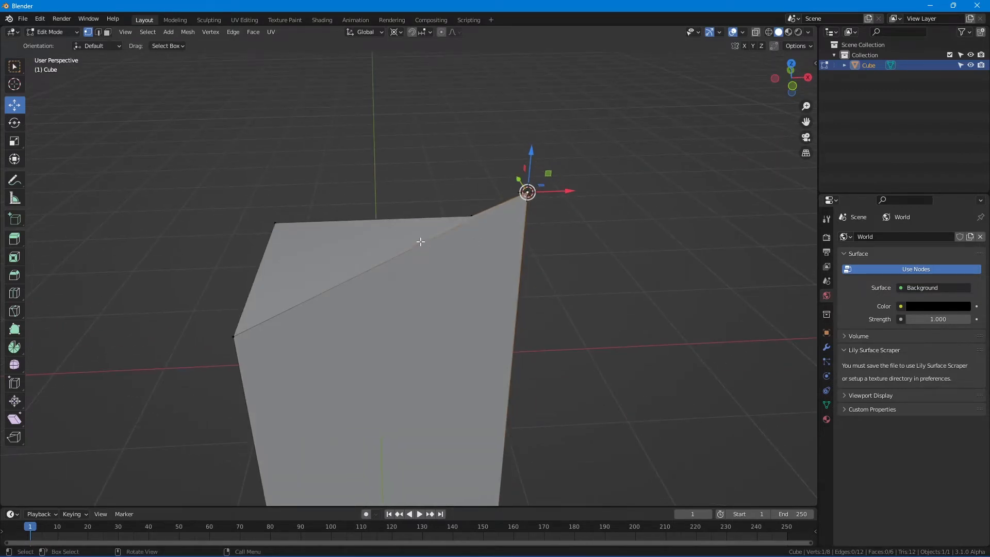
Step: Create a custom transform orientation from the selected corner vertex via the + button
click(365, 32)
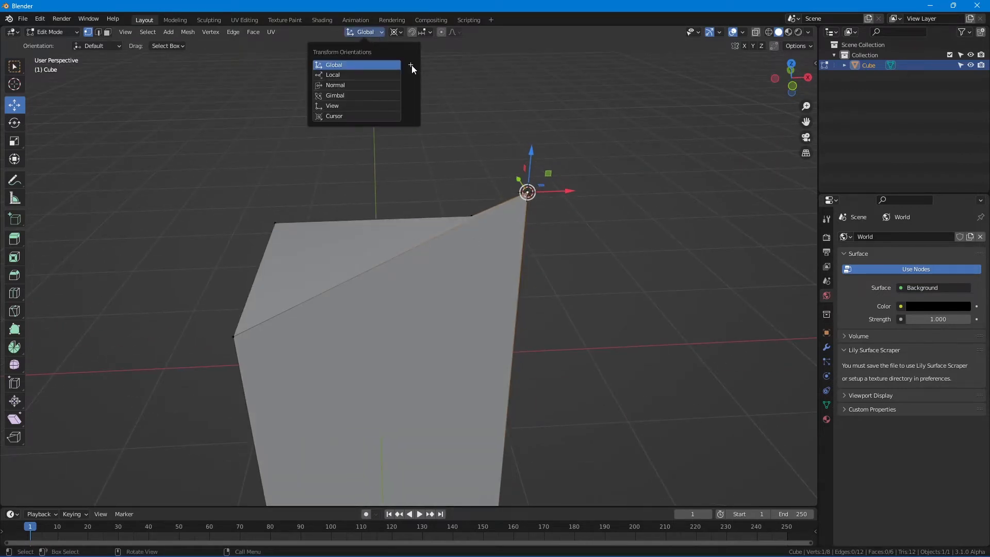
mouse_move(409, 64)
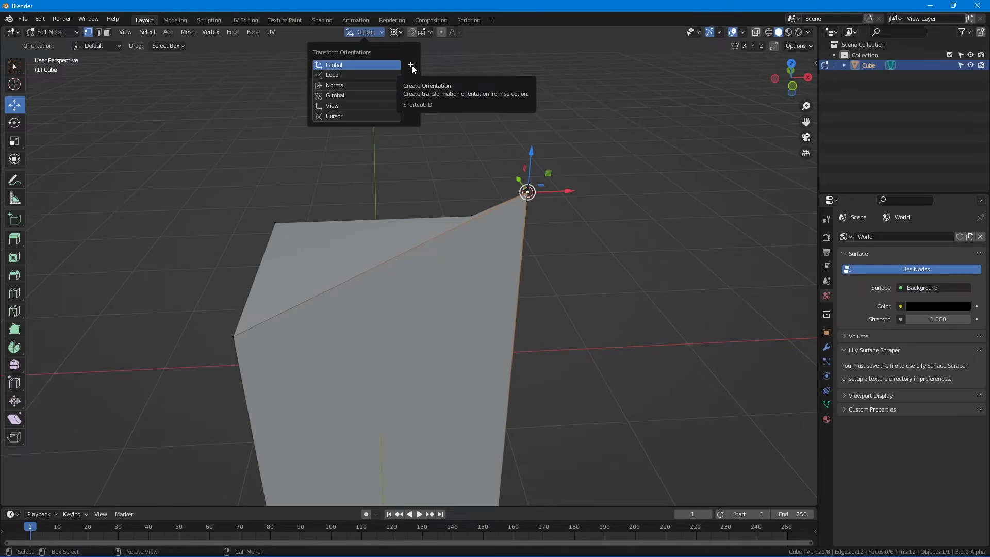
right_click(410, 66)
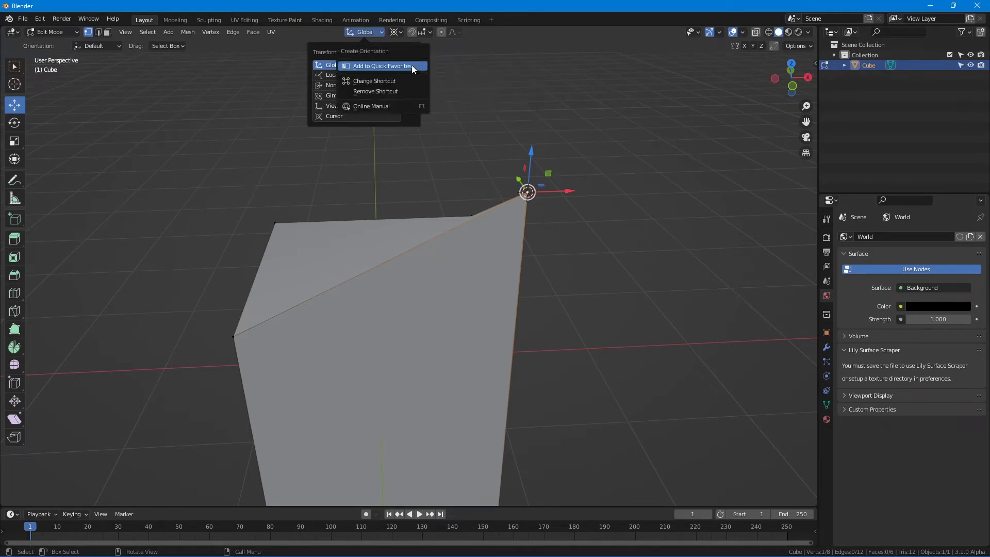
mouse_move(403, 75)
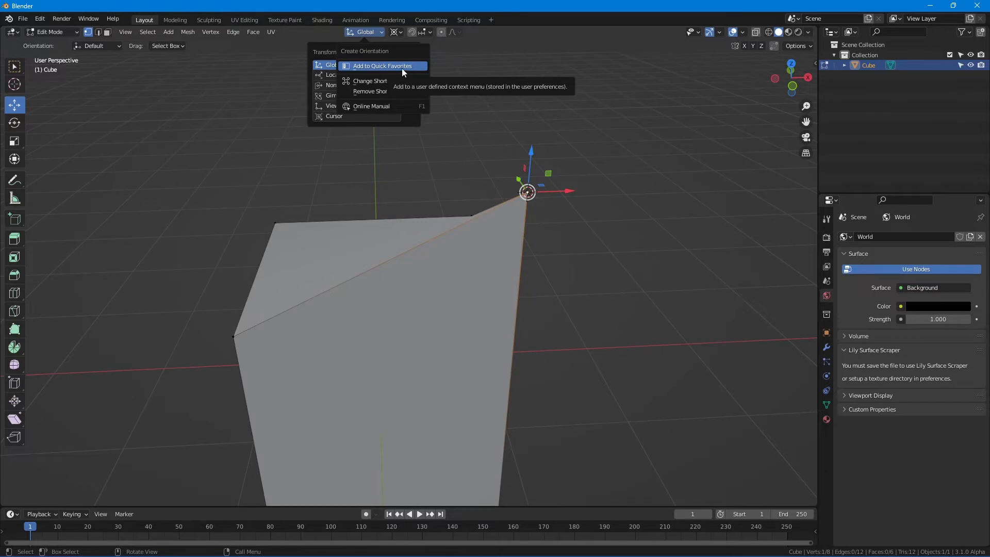
mouse_move(373, 81)
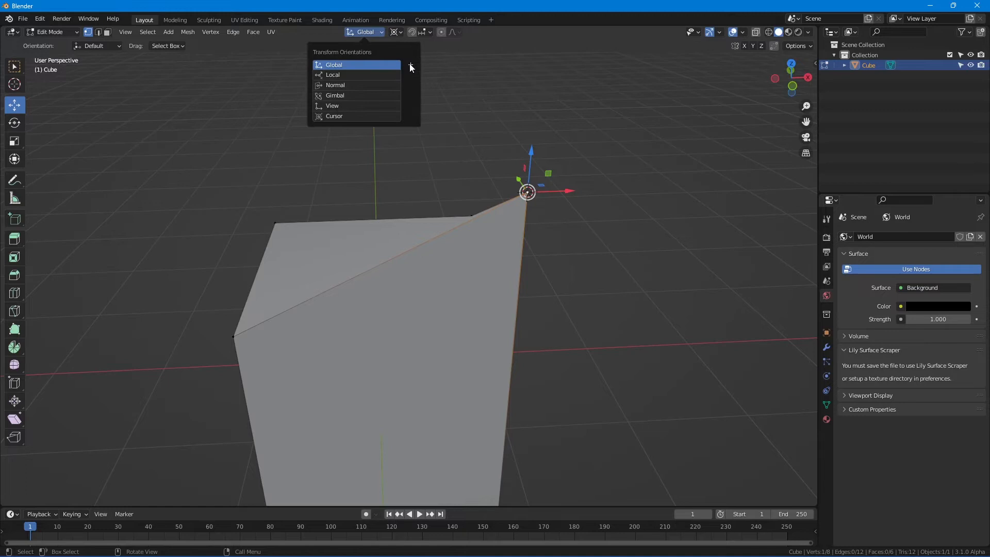
mouse_move(409, 65)
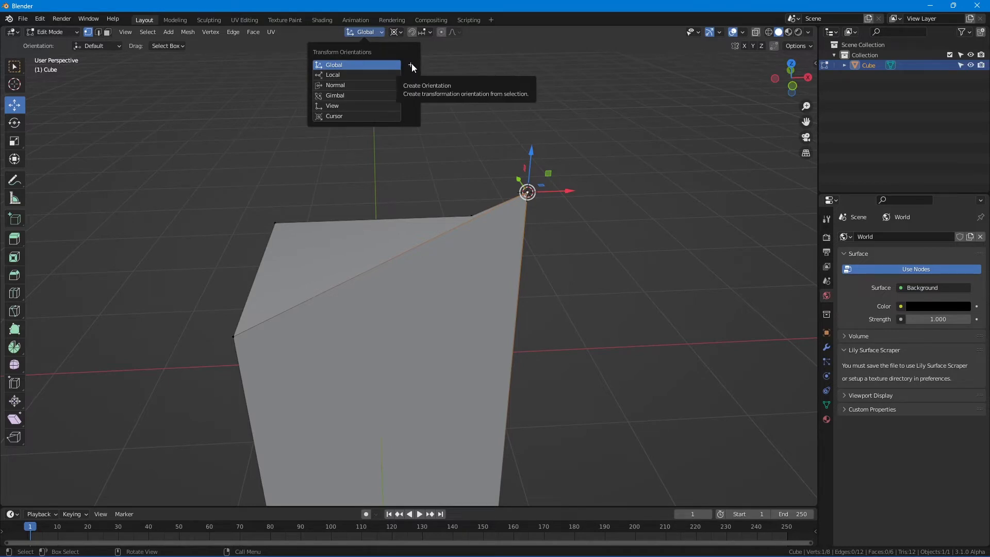
click(410, 64)
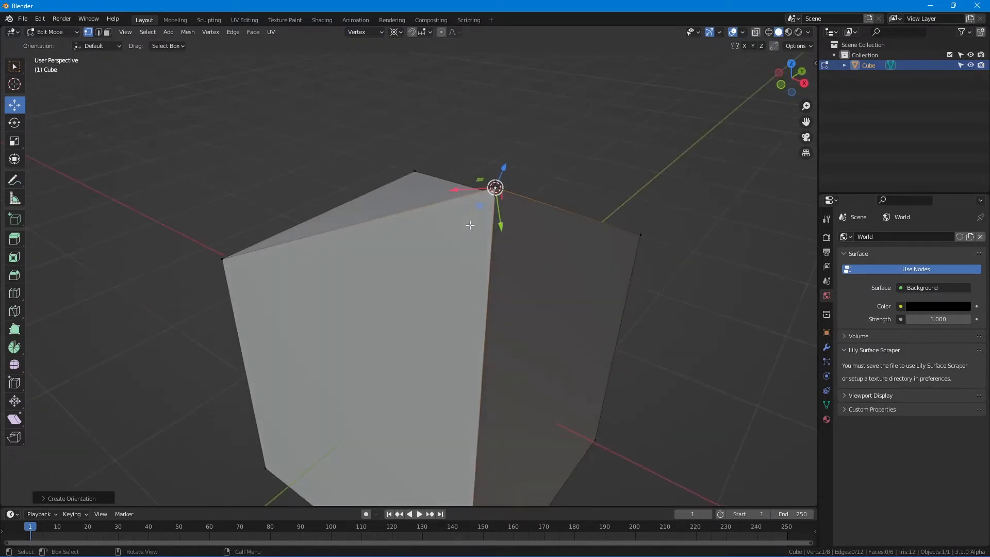
Step: Assign the D shortcut to Create Orientation from the Transform Orientations list
click(364, 32)
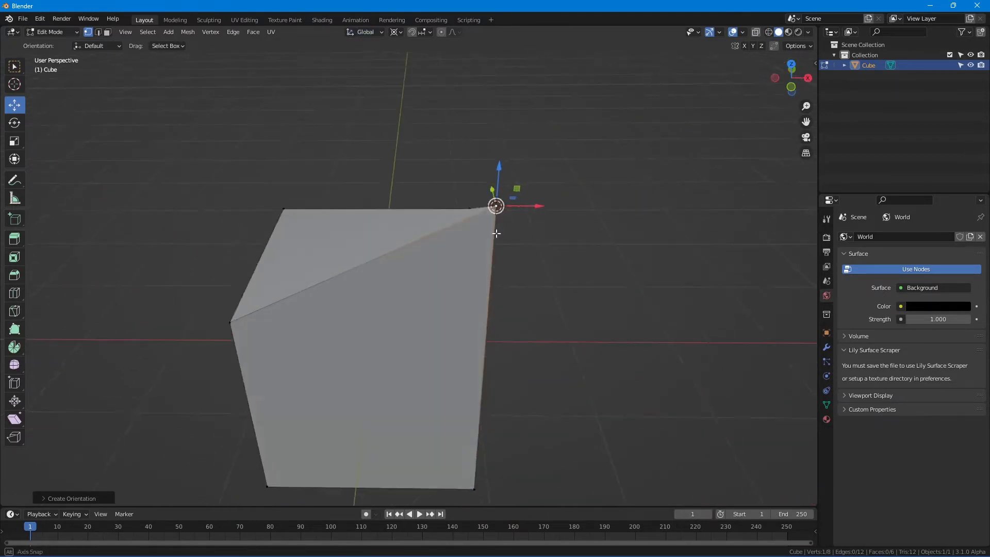
click(365, 32)
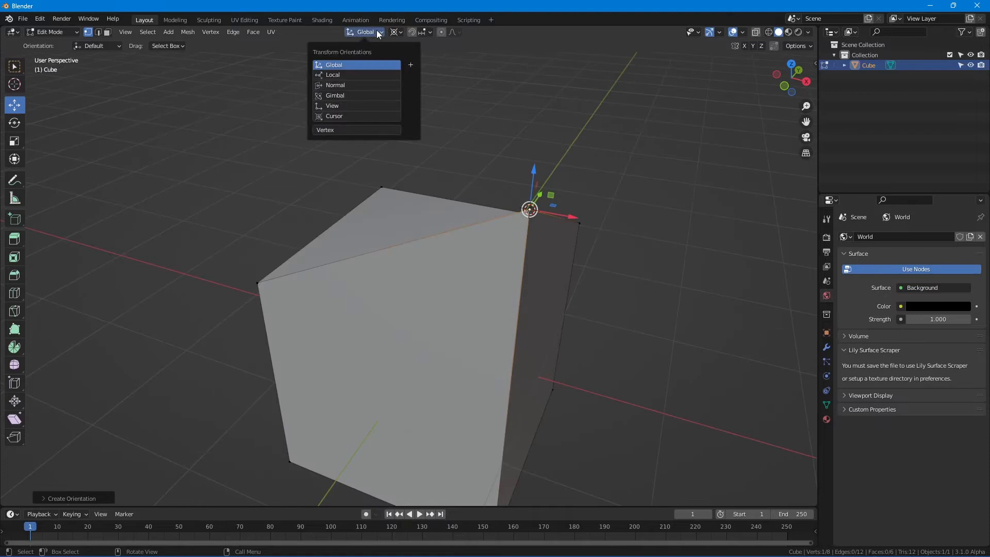
right_click(410, 64)
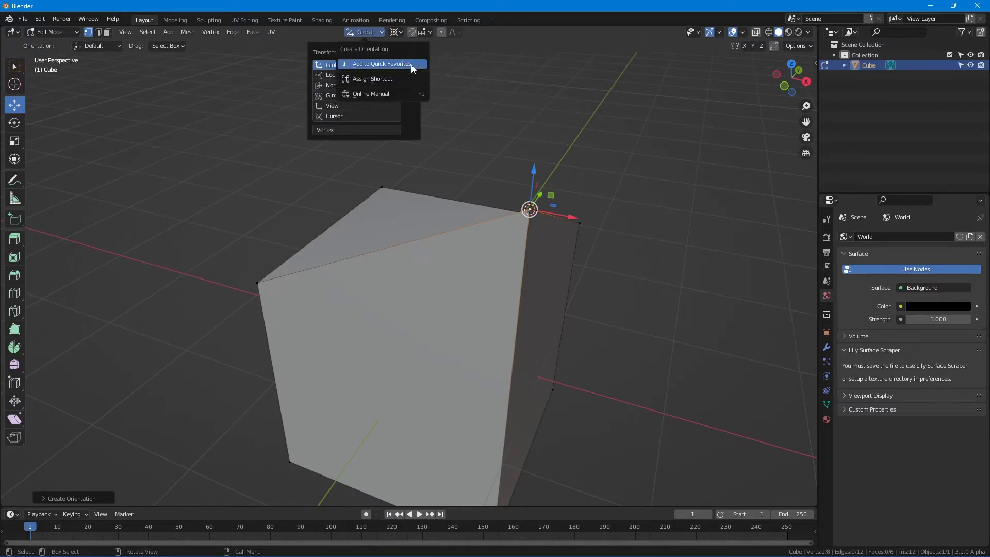
click(373, 78)
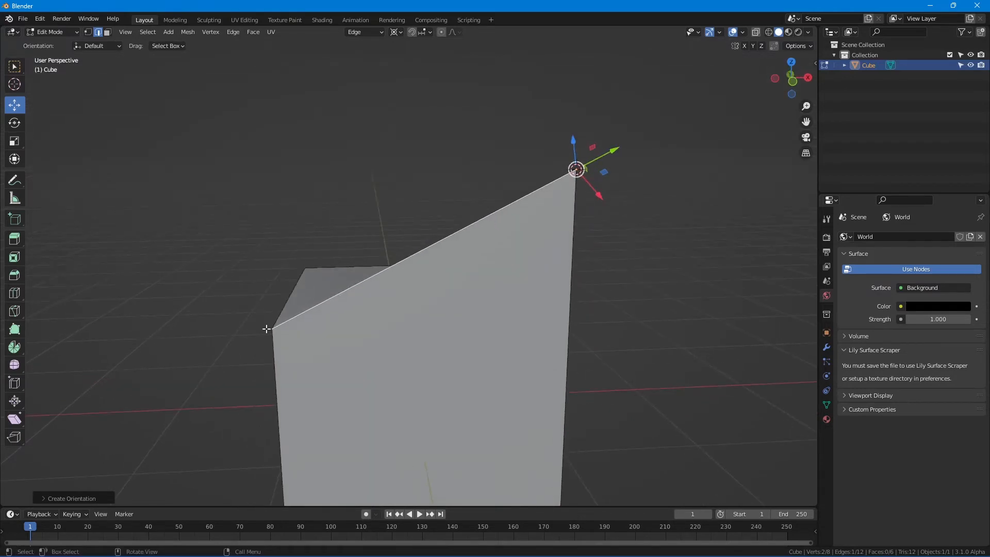
Step: Select the top vertex to move along the new edge-aligned orientation
click(271, 328)
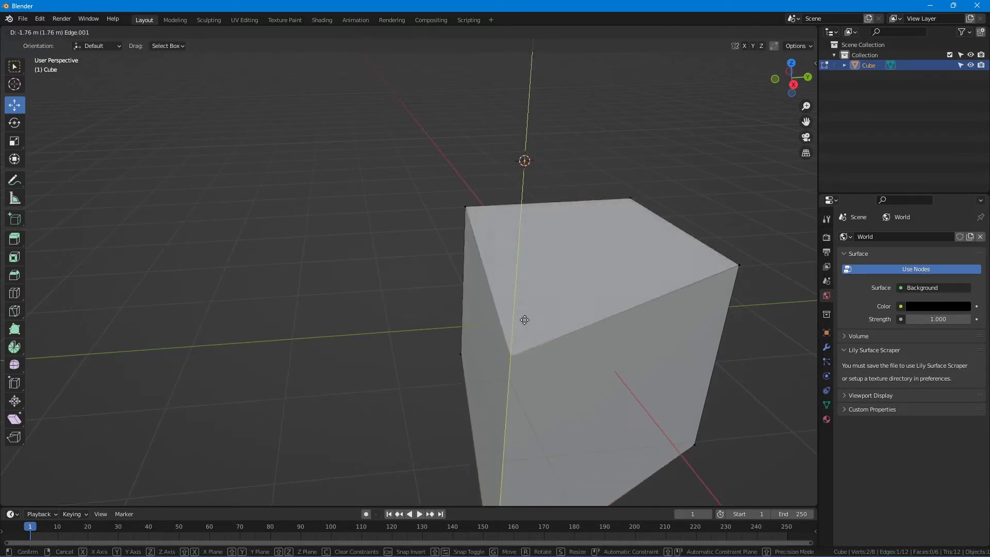
mouse_move(518, 193)
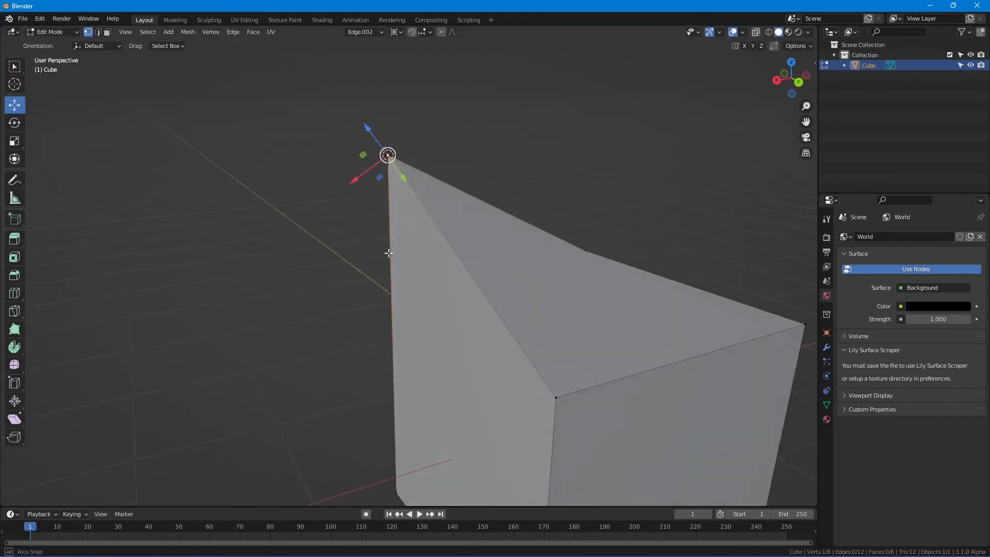
Step: Review the Transform Orientations list now filled with Edge entries through Edge.014
click(363, 32)
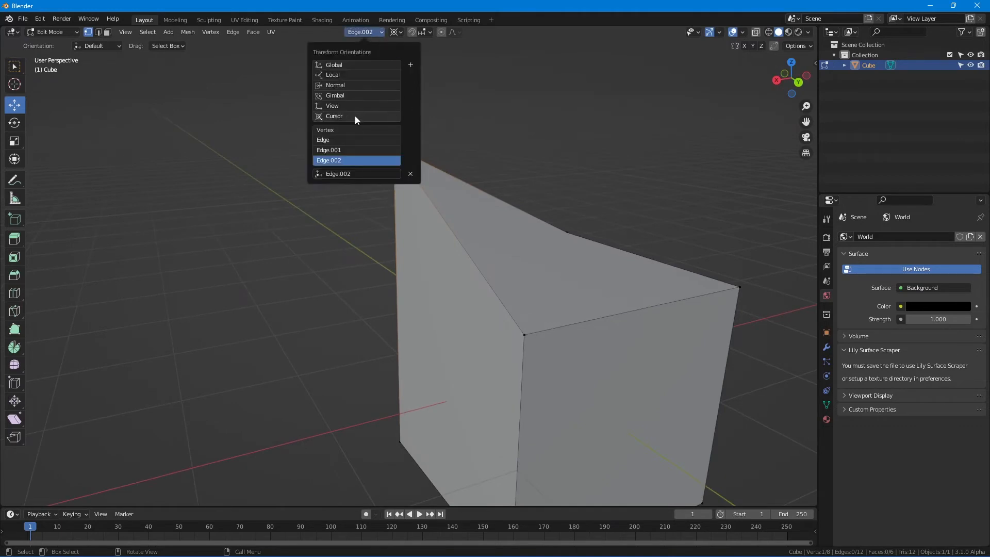
mouse_move(343, 133)
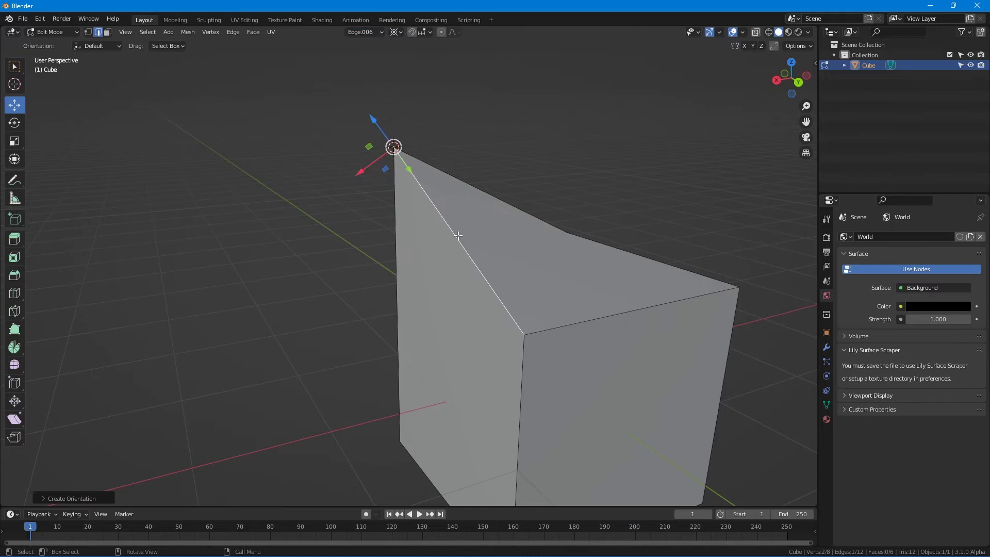
click(363, 32)
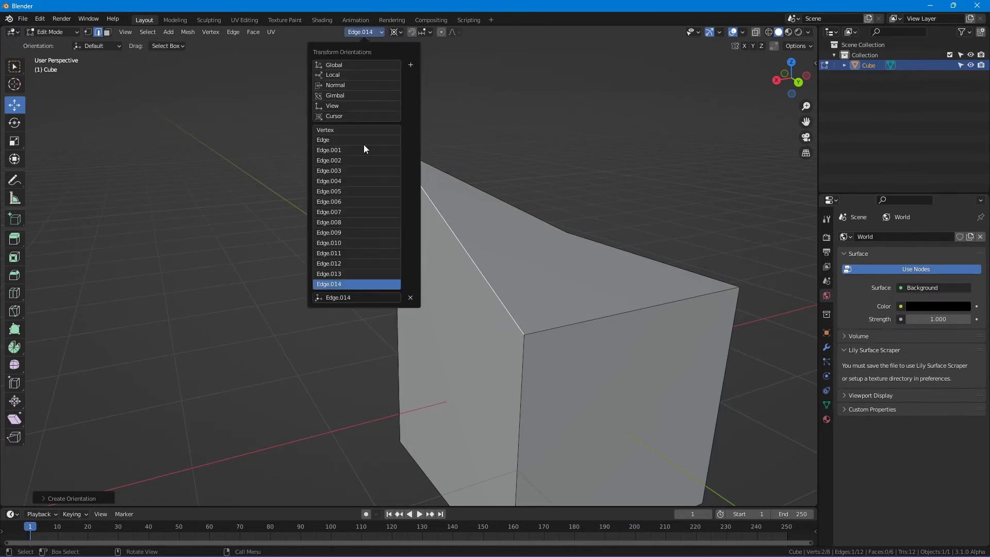
mouse_move(341, 108)
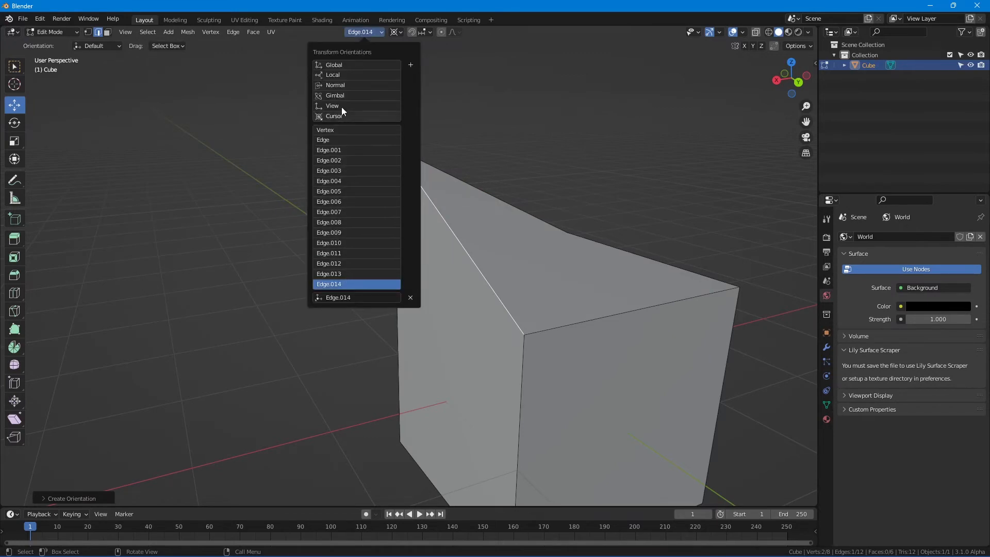
mouse_move(353, 116)
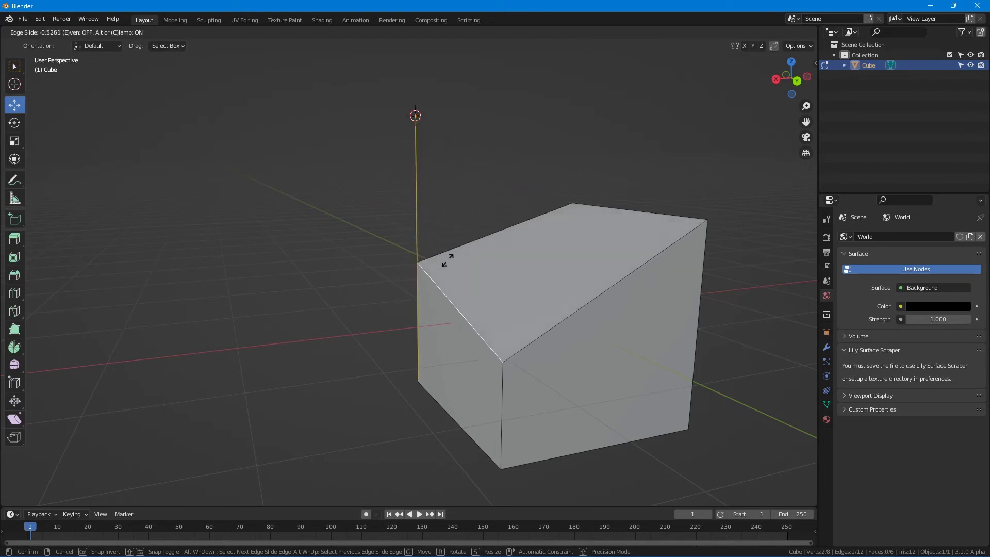
mouse_move(467, 347)
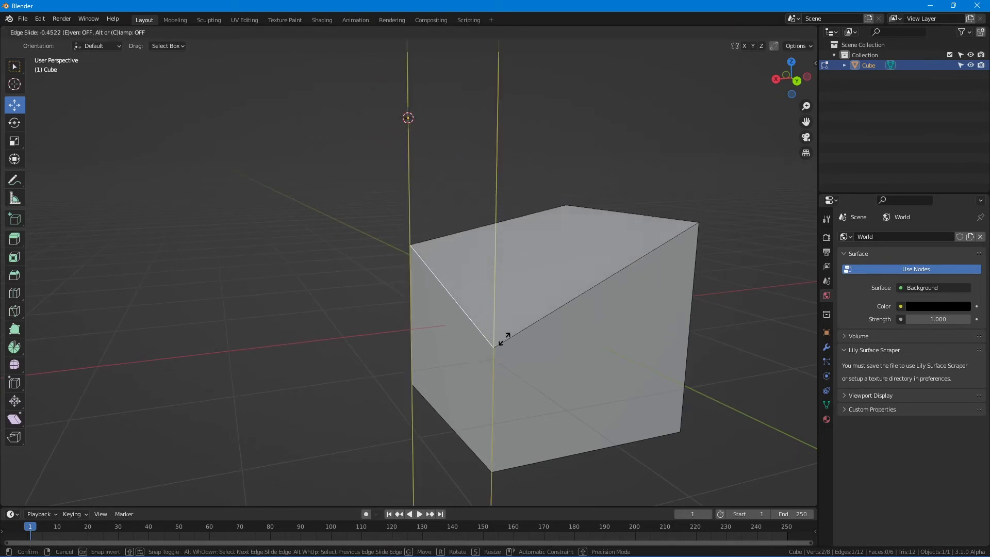
mouse_move(521, 496)
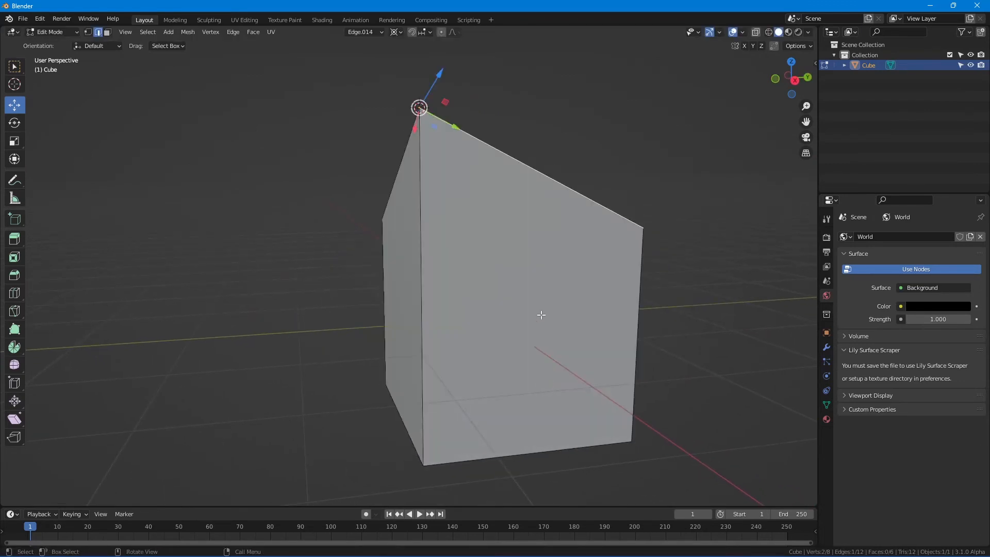
mouse_move(451, 144)
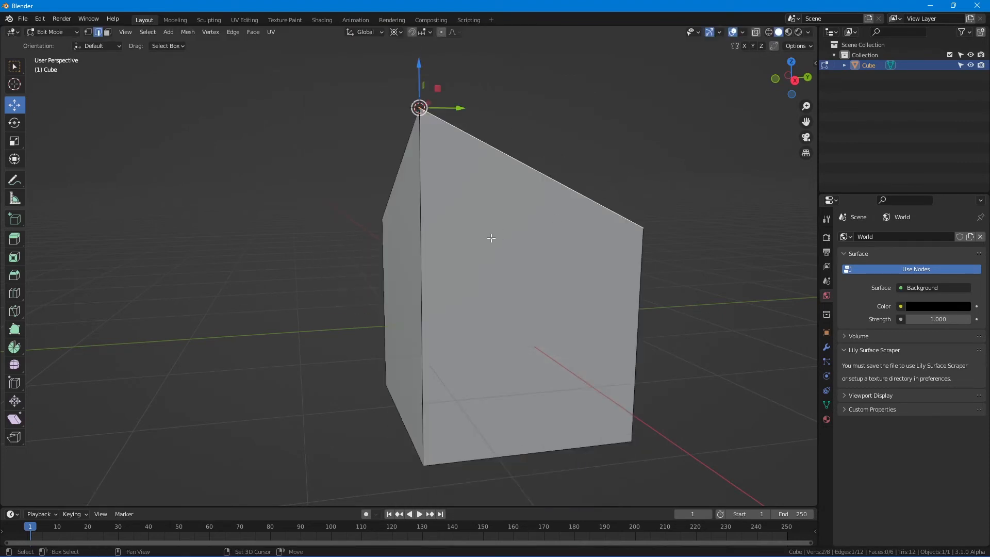
Step: Move the top vertex along the Edge.015 orientation axis, tapering the block into a wedge
key(g)
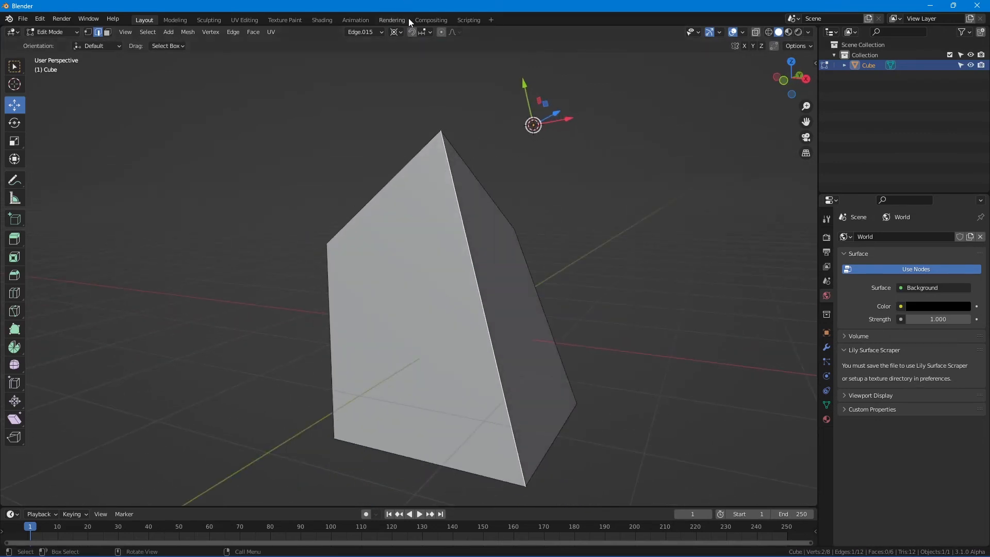
Step: Select a wedge edge and create the Edge.016 orientation from it
click(482, 310)
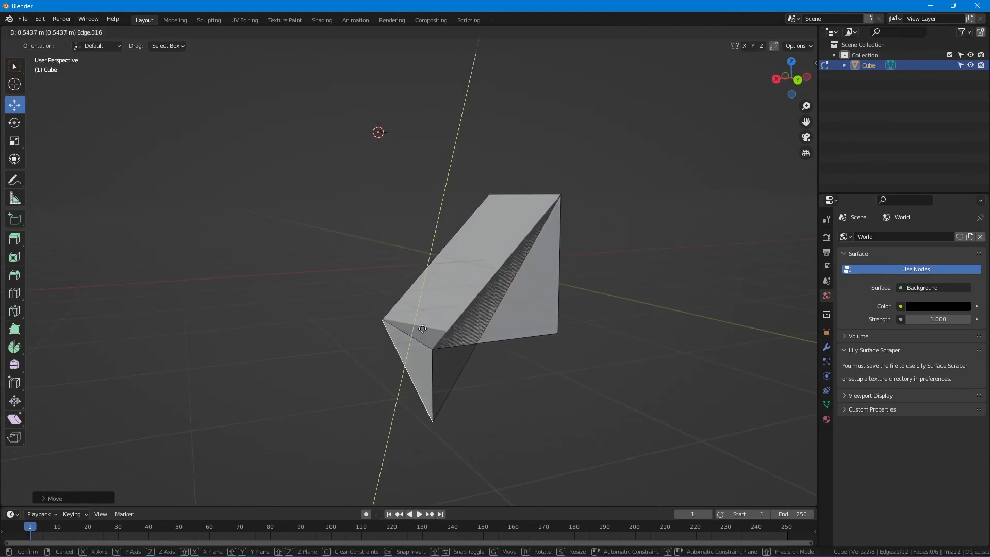
mouse_move(416, 316)
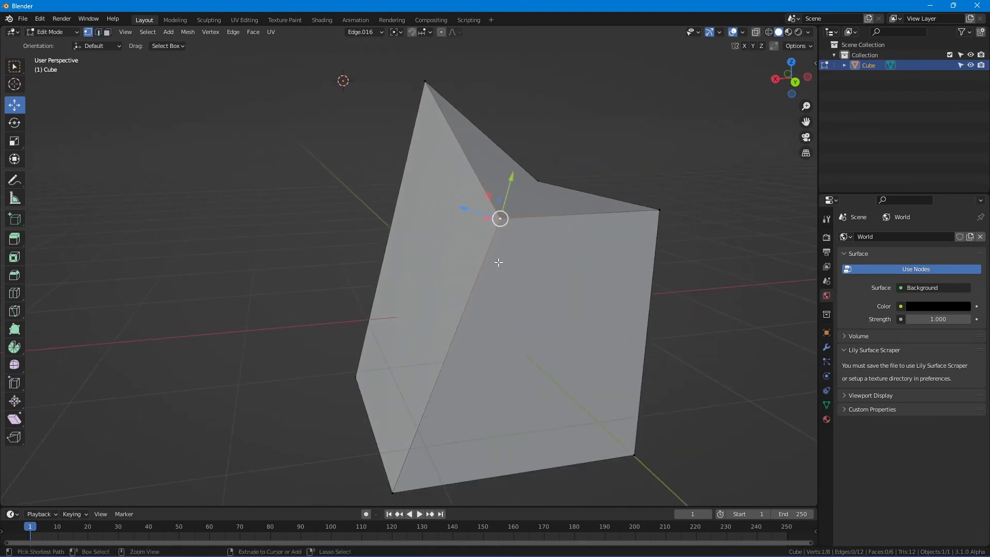
Step: Create the Edge.017 orientation, move the vertex along it, and return to Object Mode
key(ctrl+r)
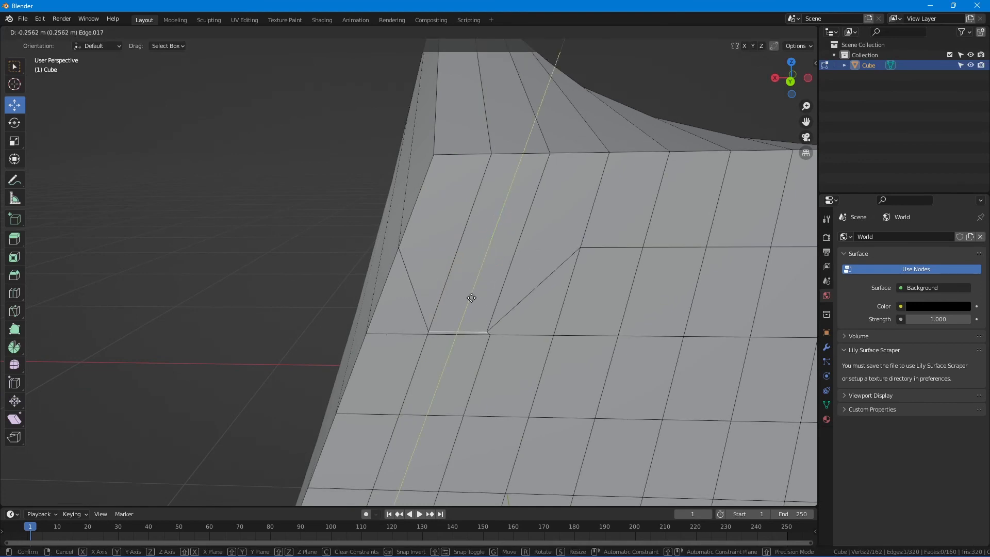
key(Tab)
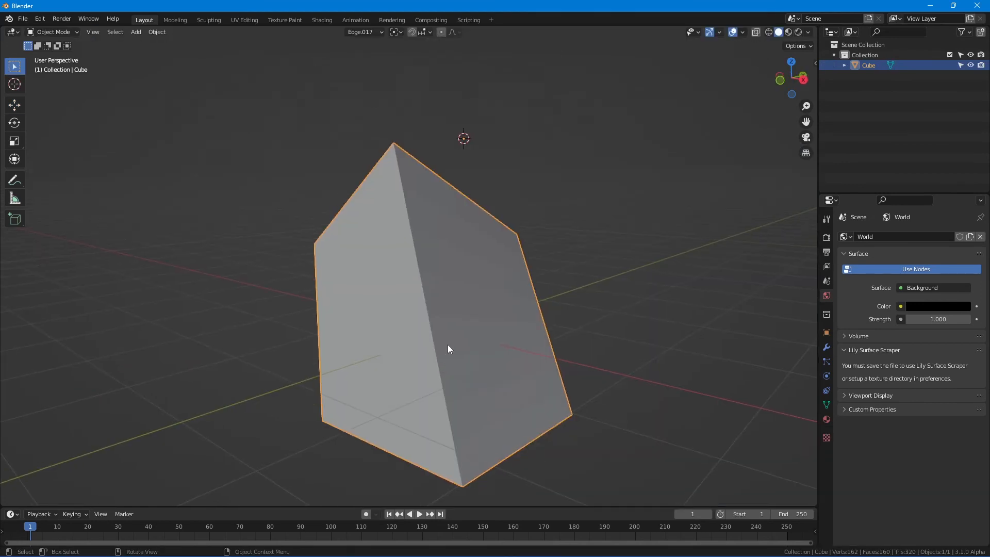